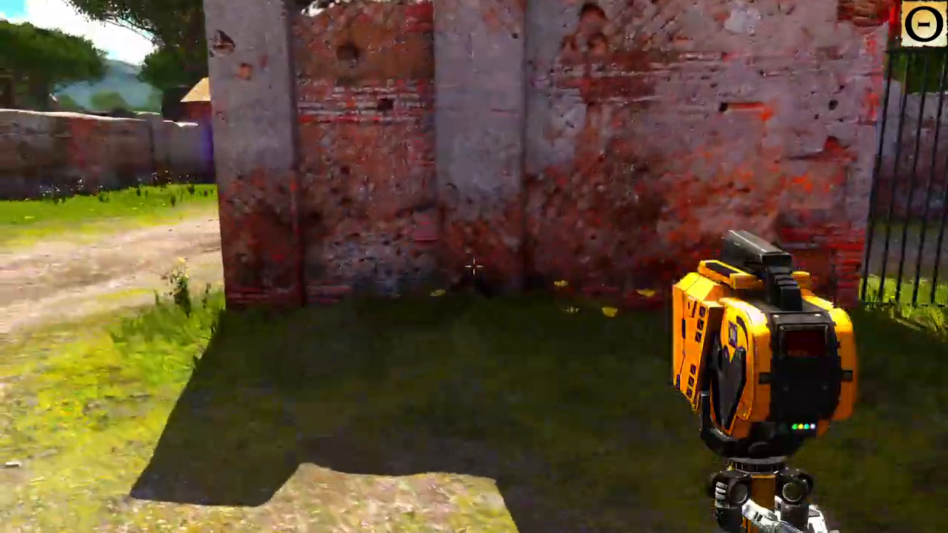
mouse_move(474, 267)
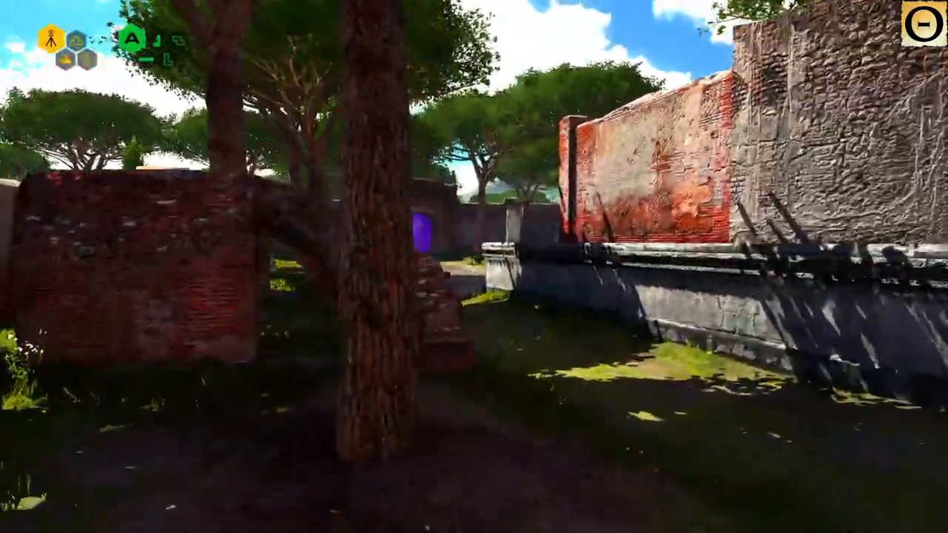
mouse_move(474, 267)
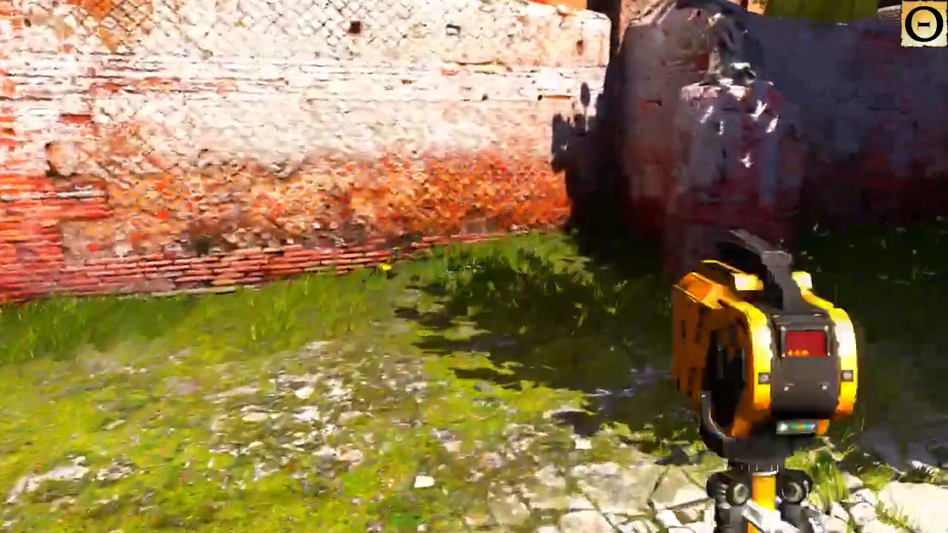
mouse_move(474, 267)
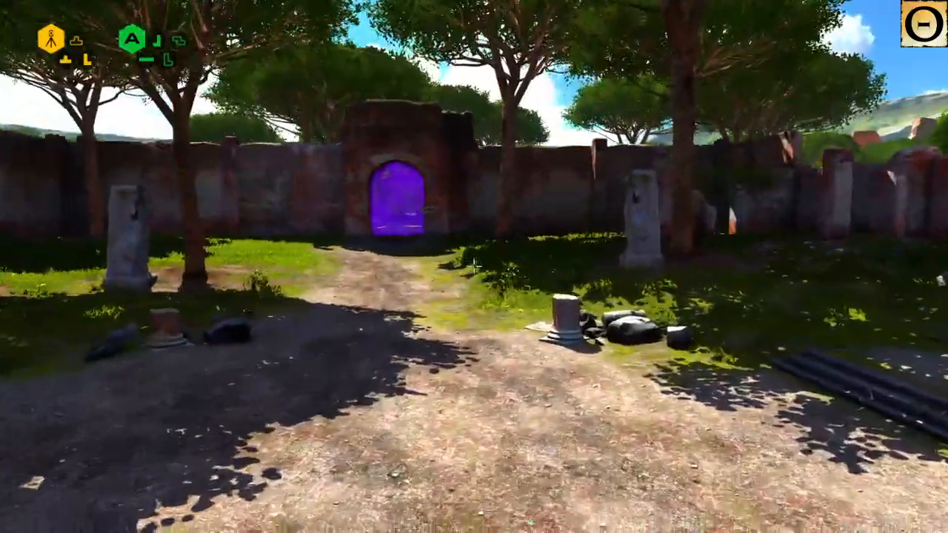
mouse_move(474, 267)
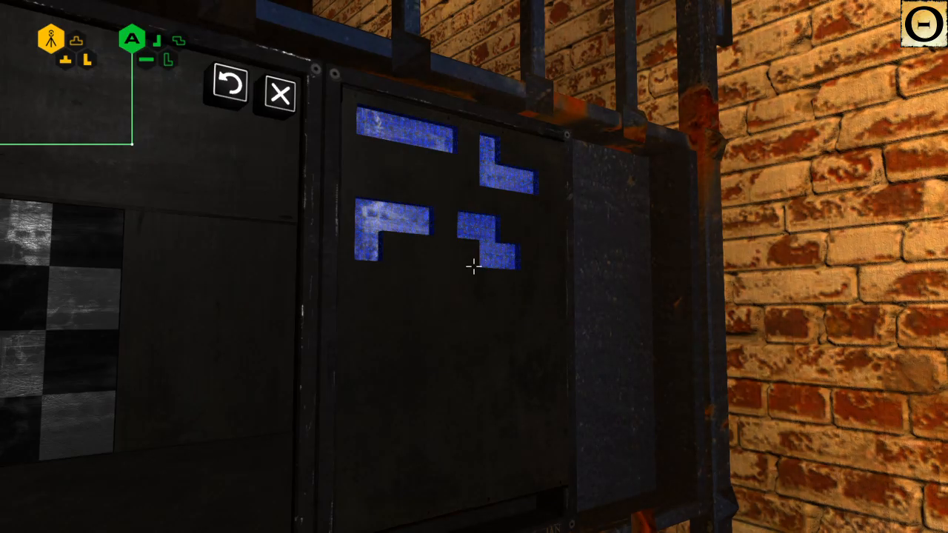
Step: Close the sigil puzzle panel and walk down the torch-lit hall past door 6
left_click(279, 95)
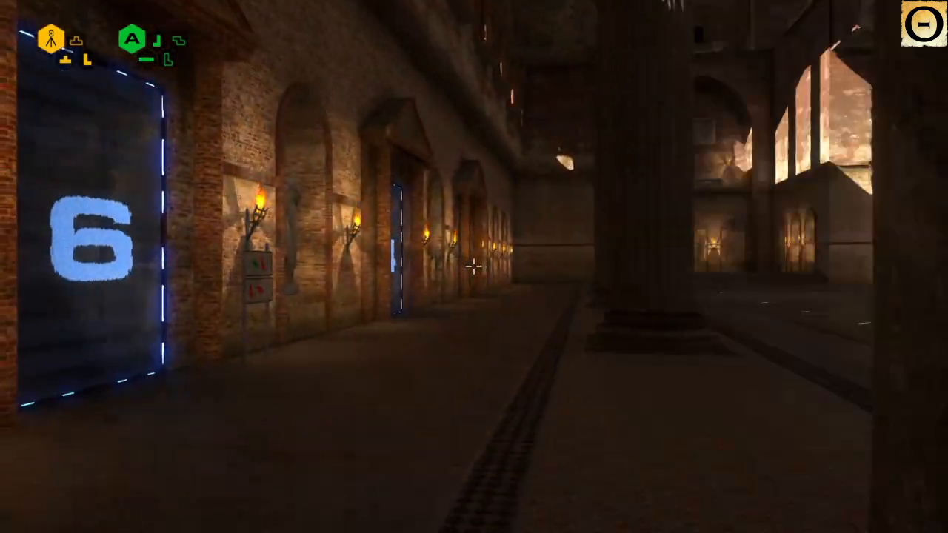
mouse_move(474, 267)
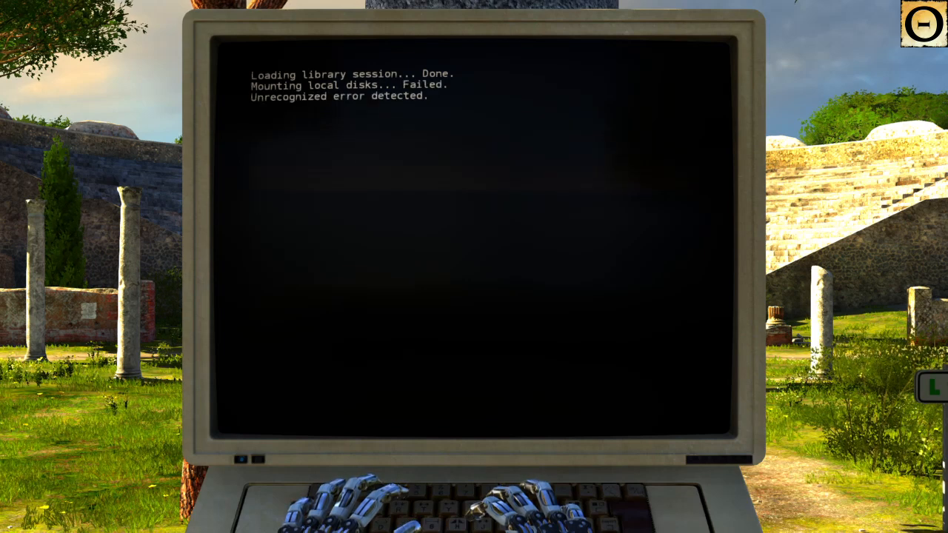
Step: Enter 'list' and 'access_comm', then query 'Troubleshooting' to reach the admin password prompt
type("list")
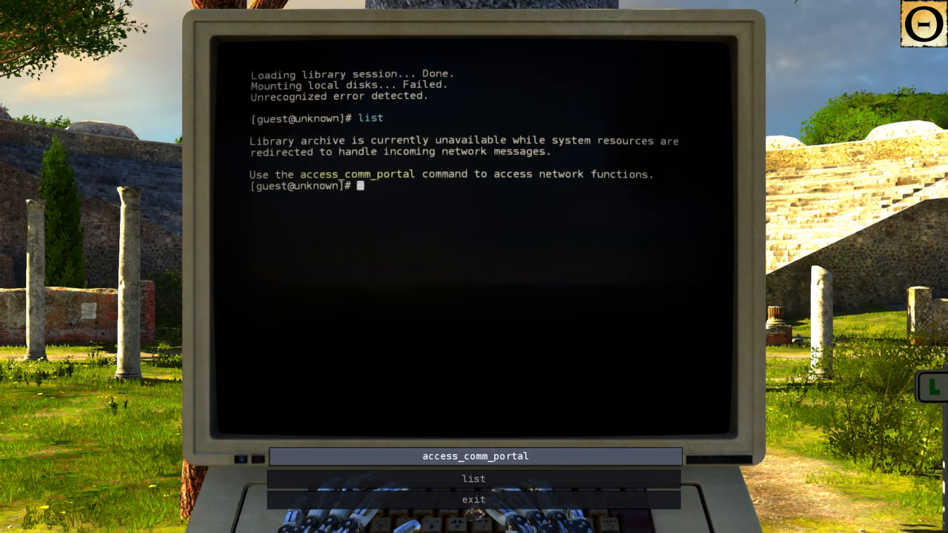
type("access_comm_portal")
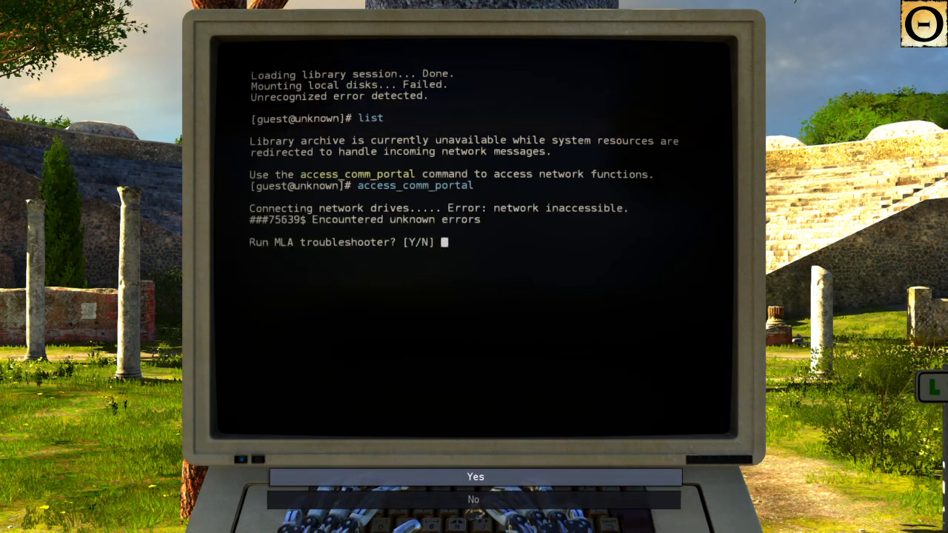
left_click(475, 476)
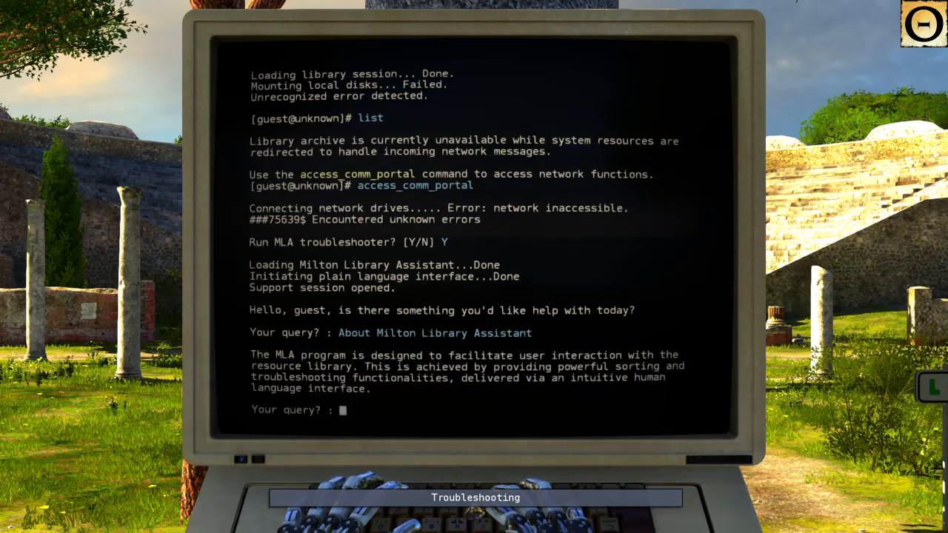
type("Troubleshooting")
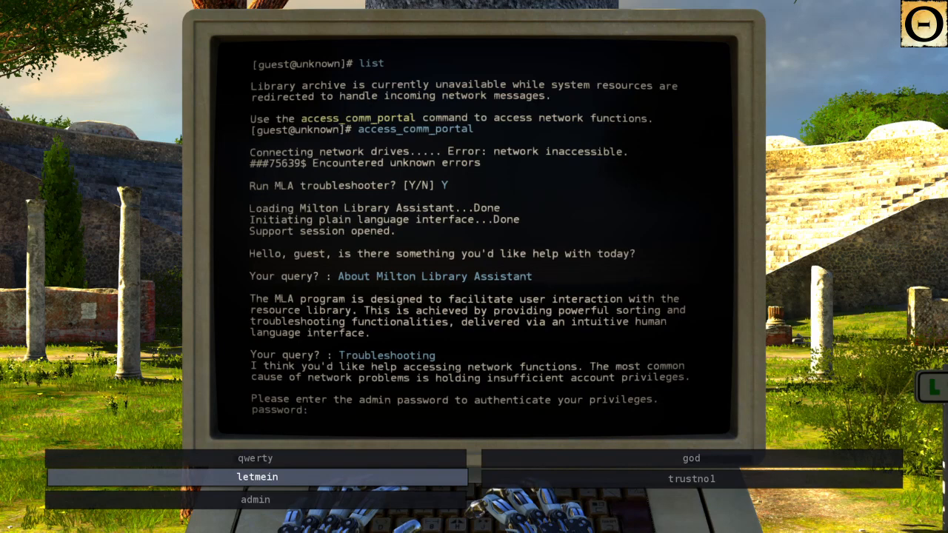
Step: Try three guessed admin passwords until login aborts with too many failed attempts
left_click(690, 458)
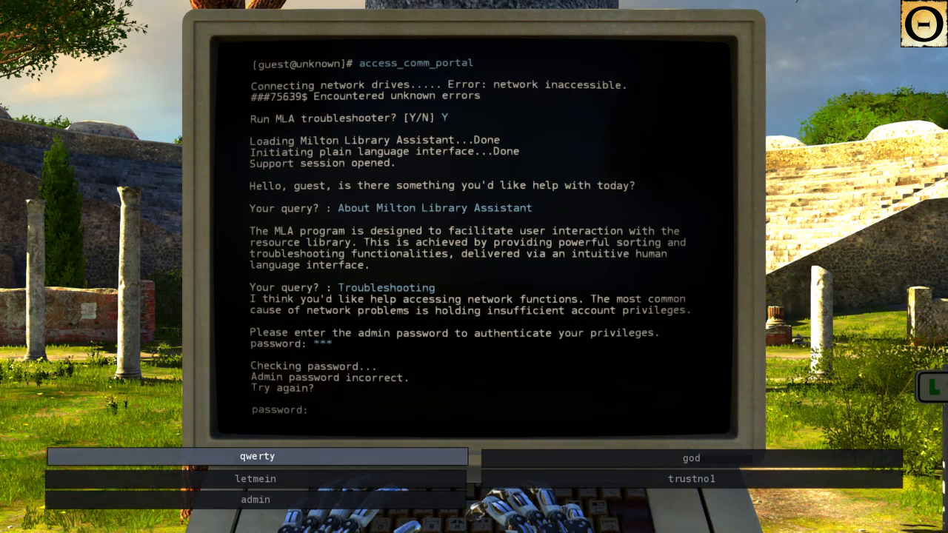
left_click(691, 478)
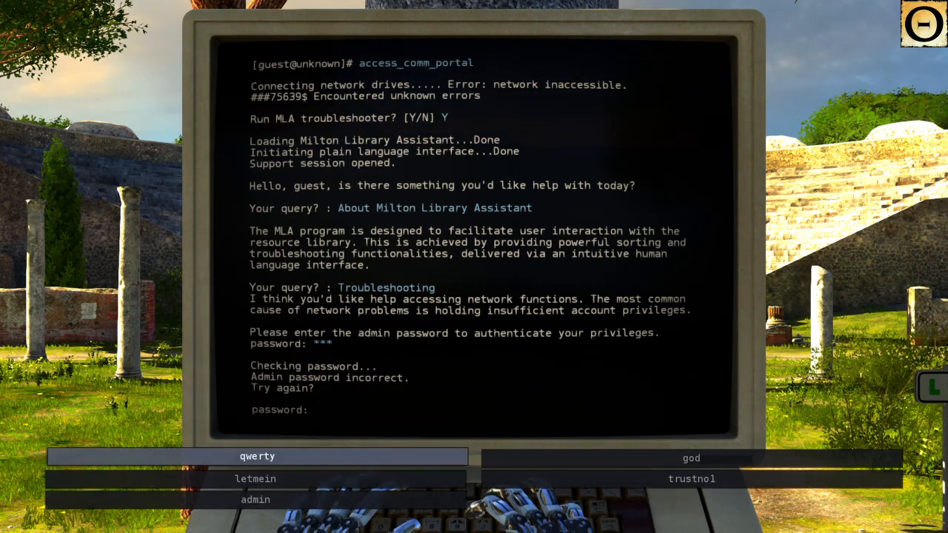
left_click(256, 456)
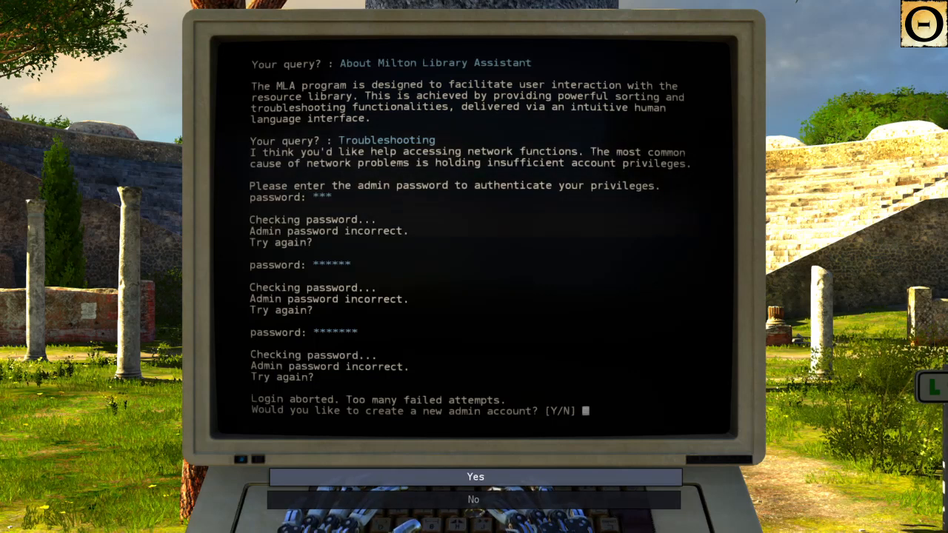
Step: Agree to create a new admin account and begin the certification program
left_click(475, 476)
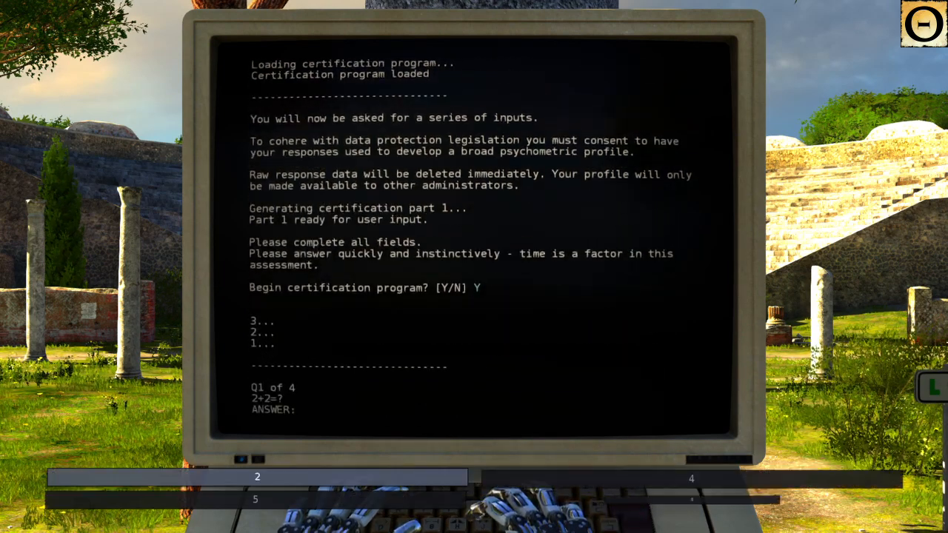
Step: Answer certification question 1 with 4 and question 2 with Content
type("4")
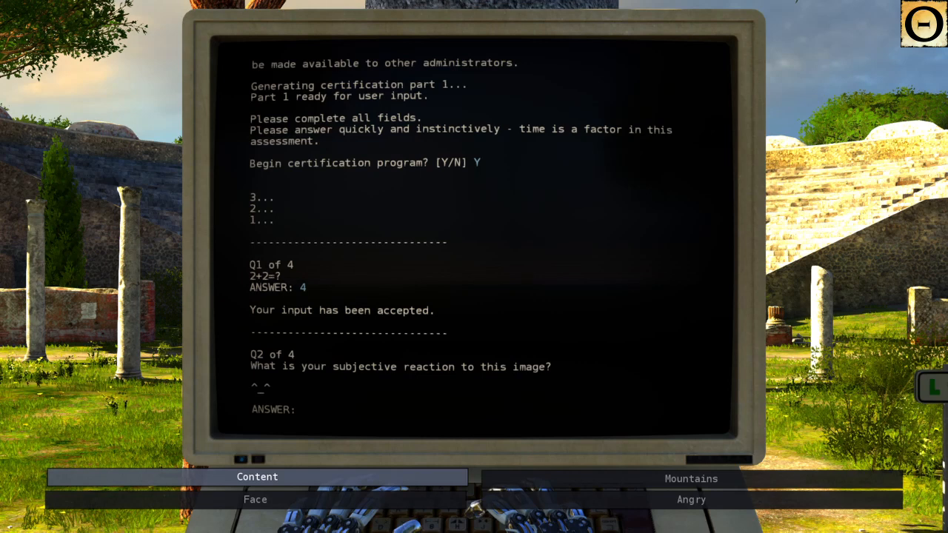
left_click(303, 409)
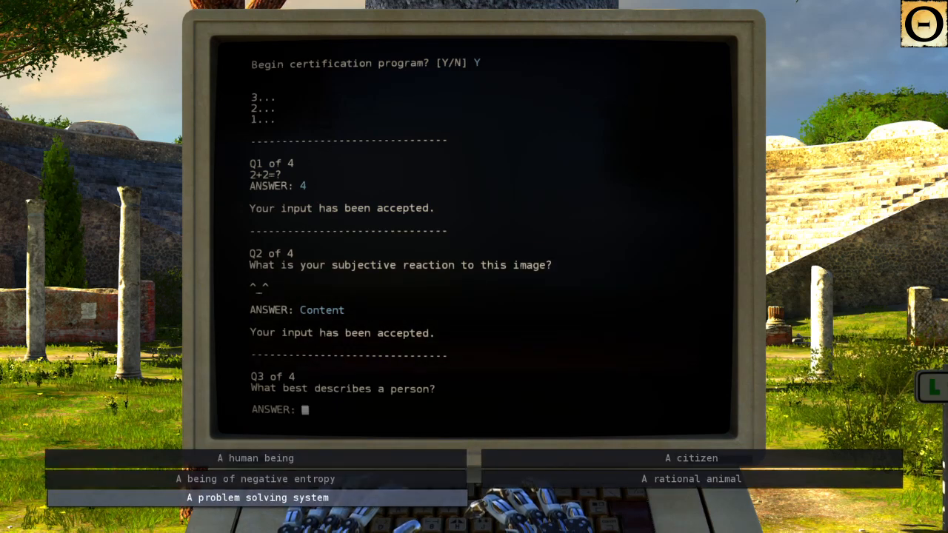
Step: Answer 'A problem solving system' for question 3, then respond to the thirsty traveller question
left_click(256, 497)
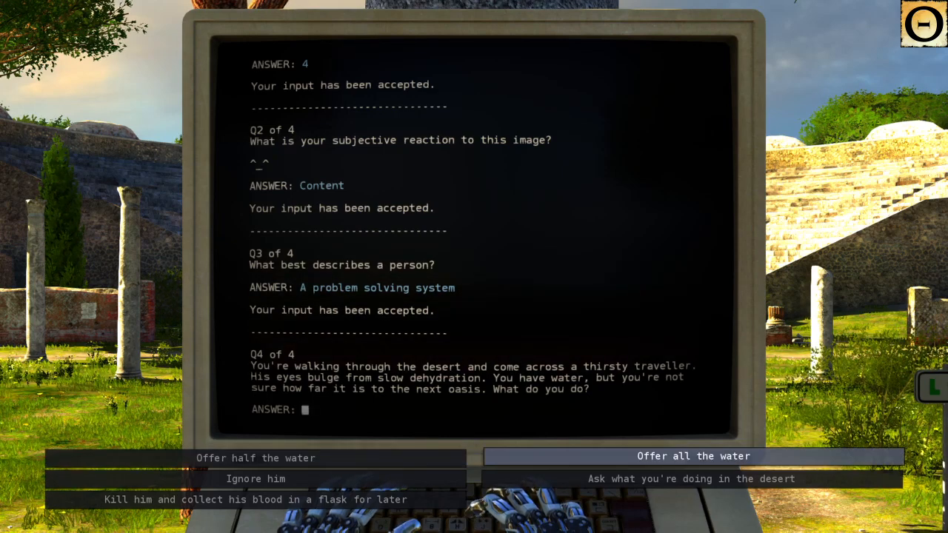
left_click(692, 455)
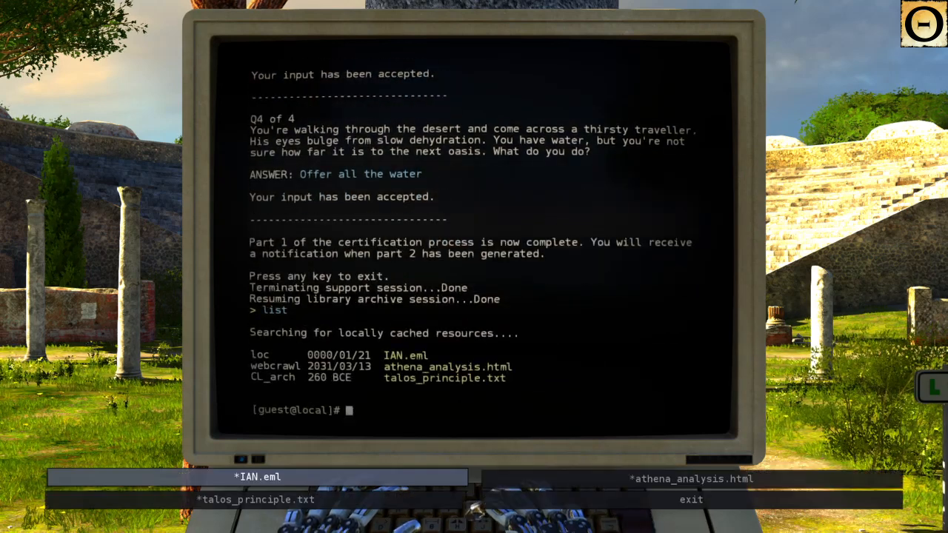
Step: Open IAN.eml and scroll through the email
left_click(691, 479)
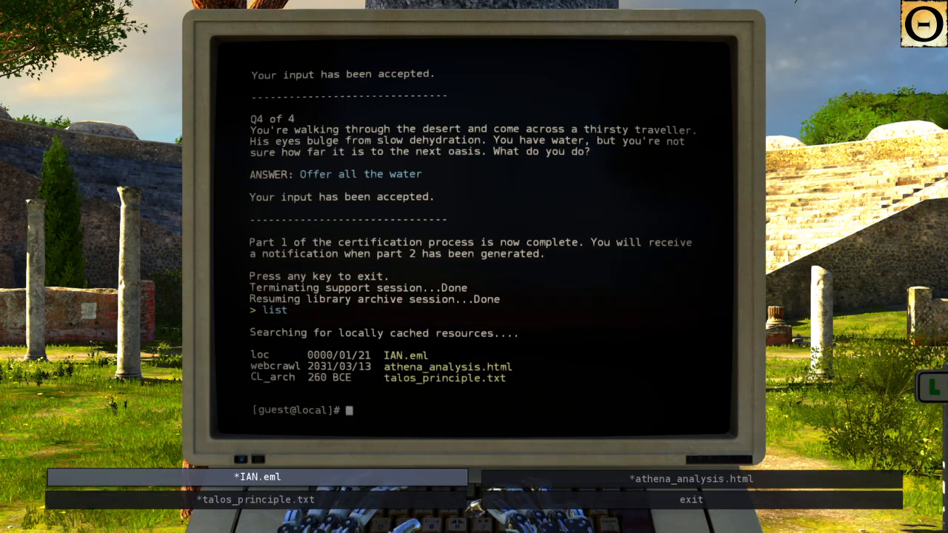
type("open IAN.eml")
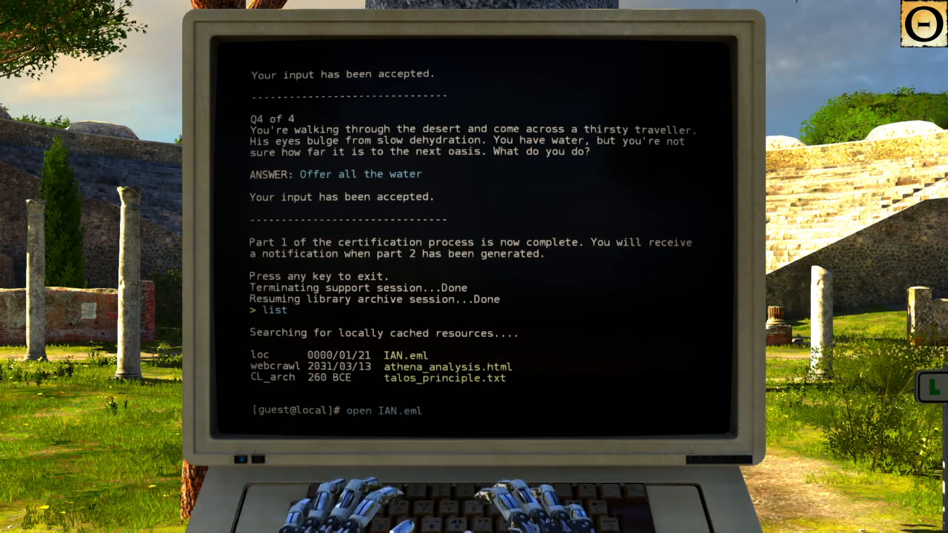
key("enter")
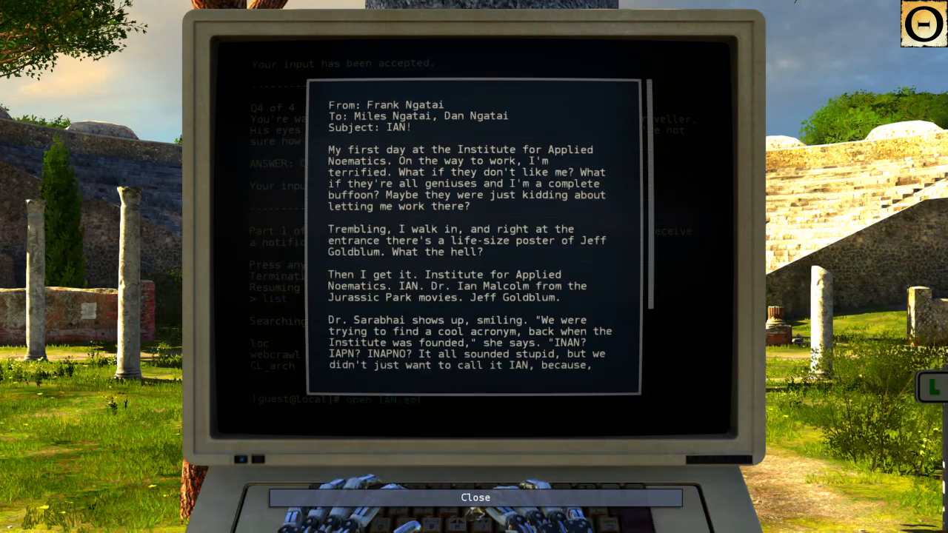
scroll("down", 3)
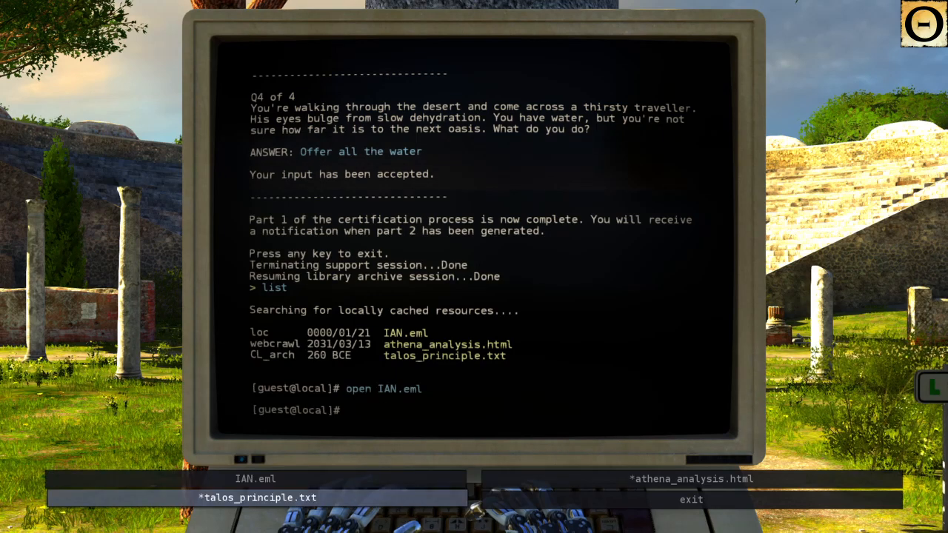
Step: Open talos_principle.txt and scroll through the archive text about Talos
left_click(257, 497)
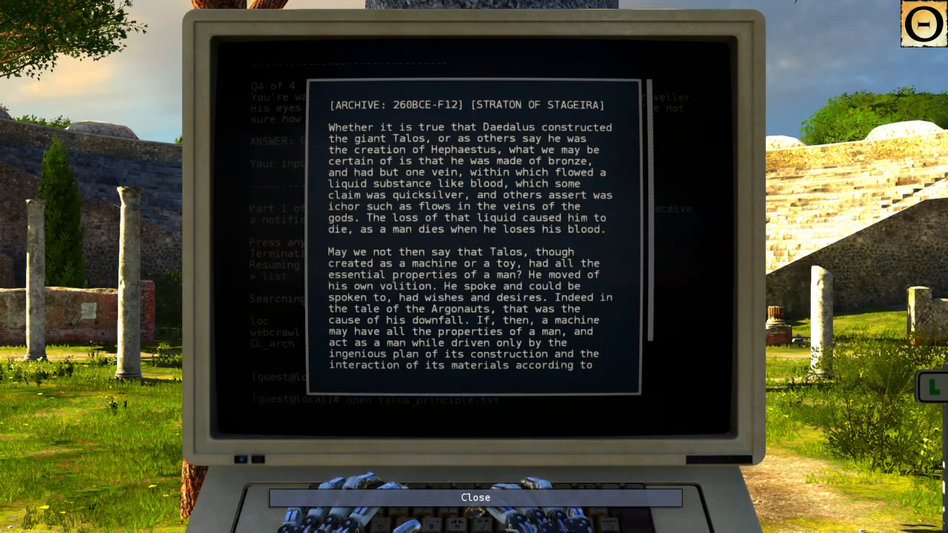
scroll("down", 3)
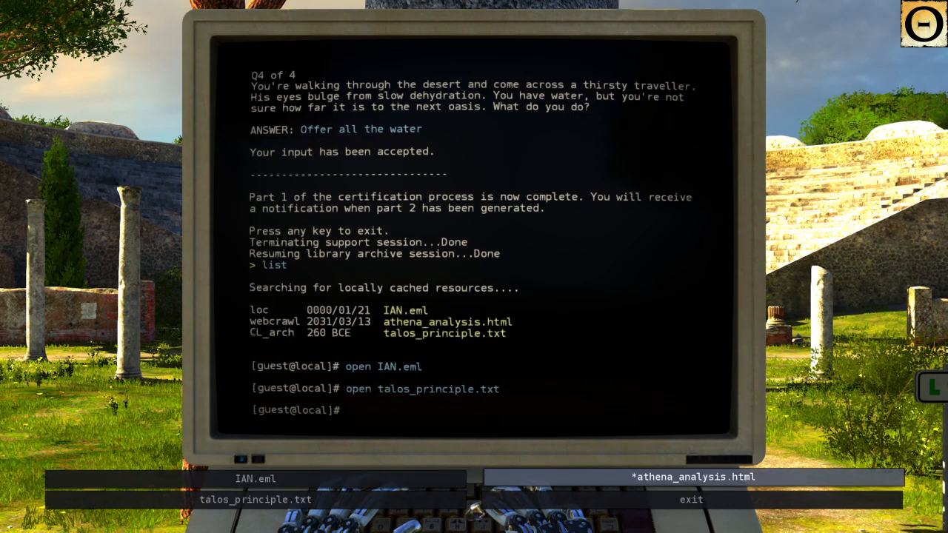
Step: Open athena_analysis.html, scroll through its four user notes, and close it
left_click(690, 477)
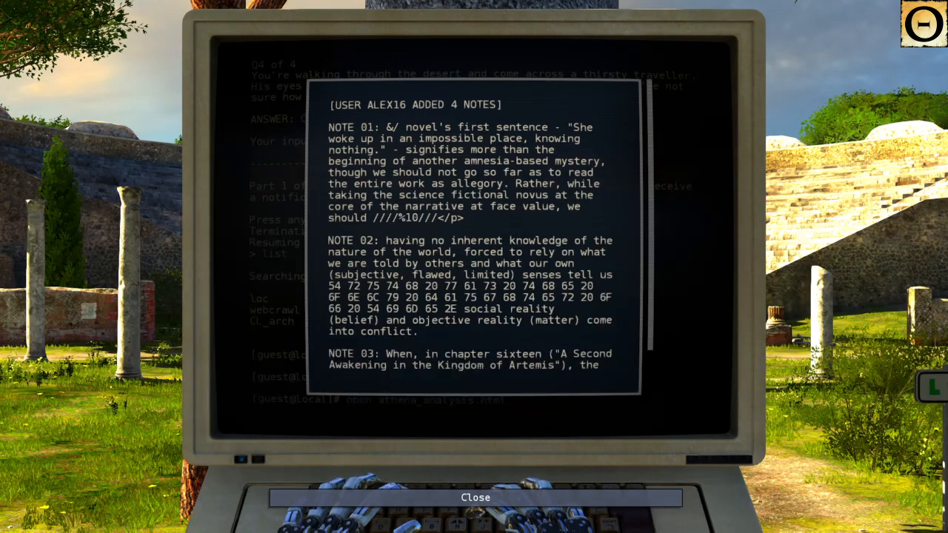
scroll("down", 3)
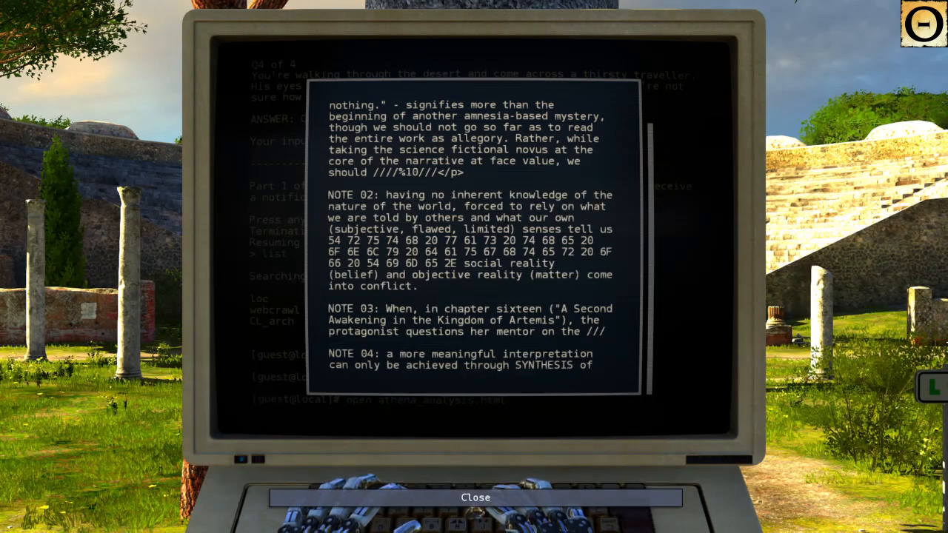
left_click(475, 497)
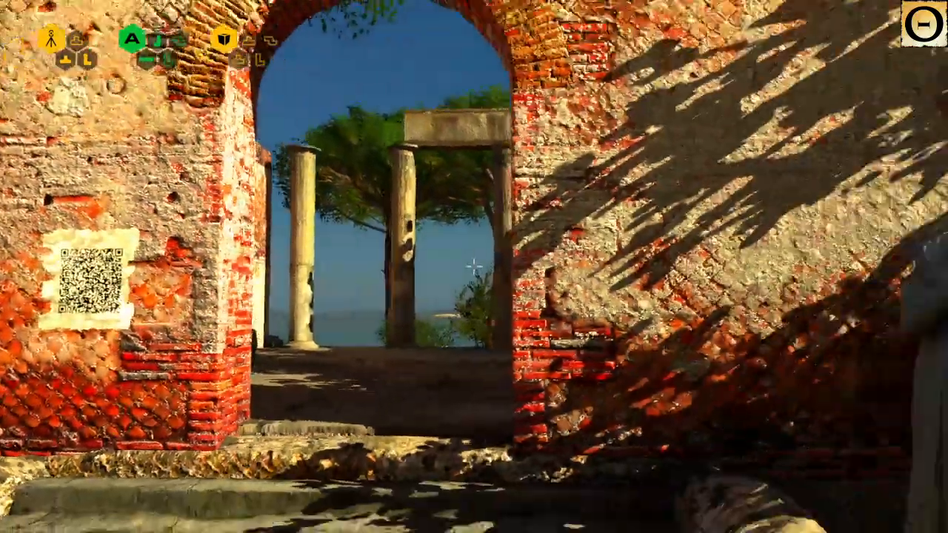
mouse_move(474, 266)
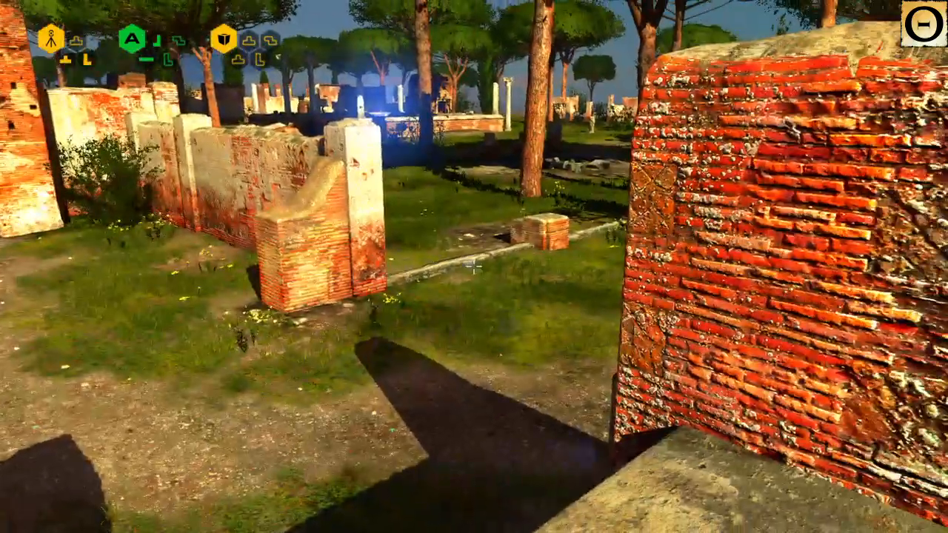
mouse_move(474, 266)
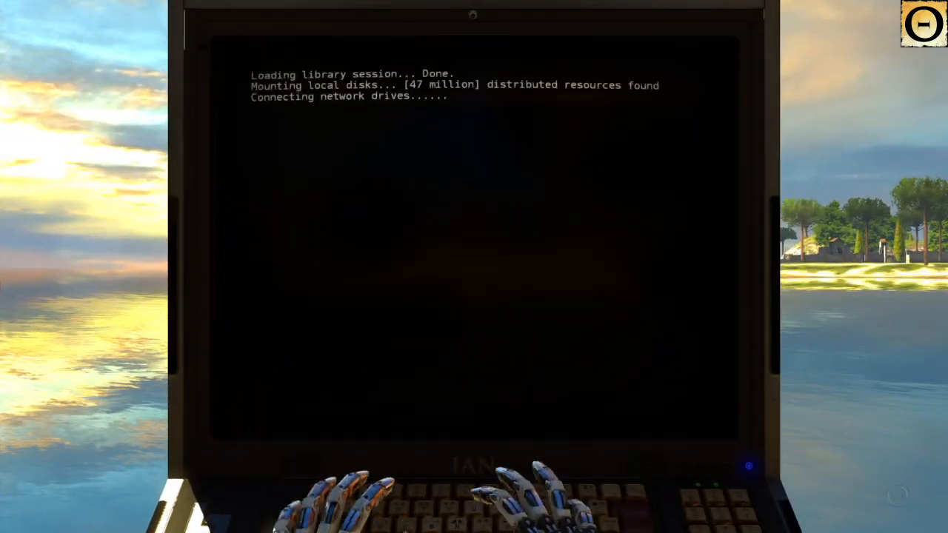
Step: Enter 'list' to show the terminal's cached archive files
type("list")
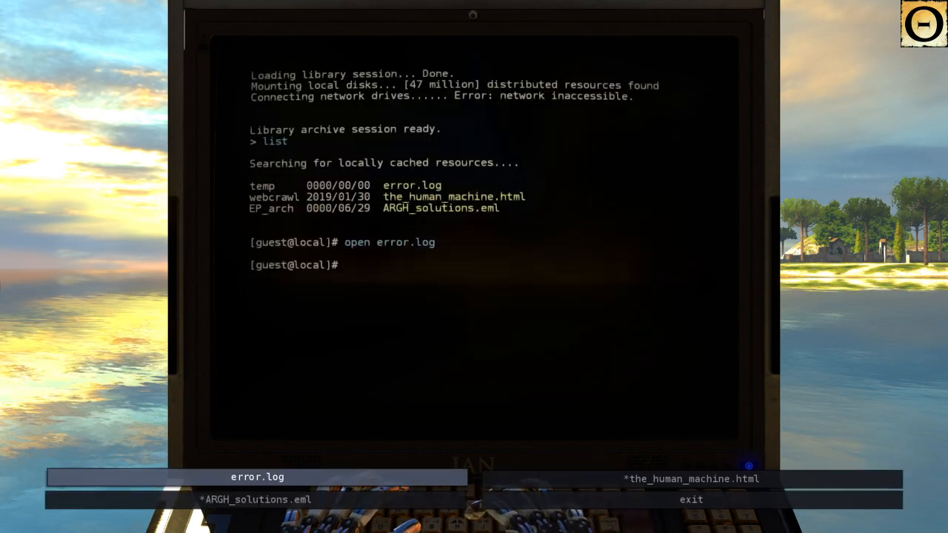
Step: Open and read the ARGH_solutions.eml email, then close it back to the terminal
left_click(256, 477)
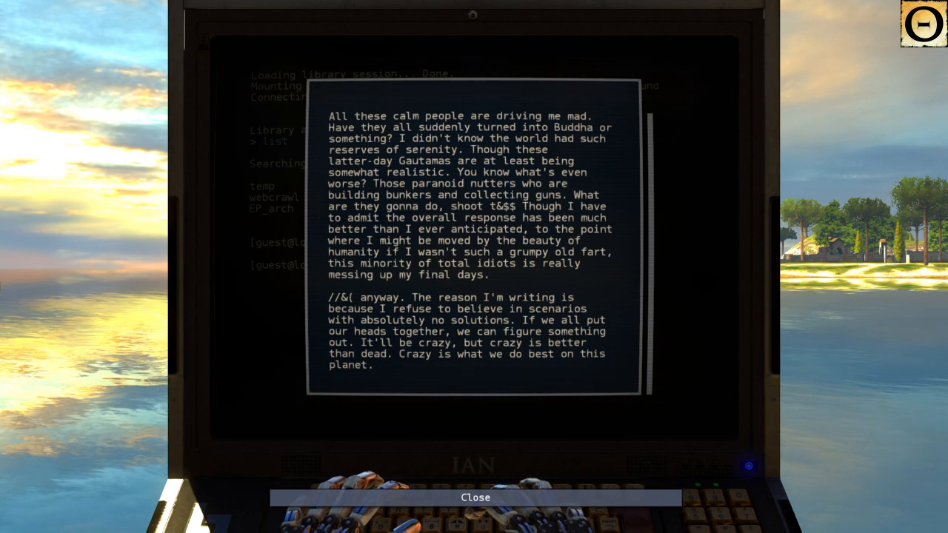
left_click(475, 497)
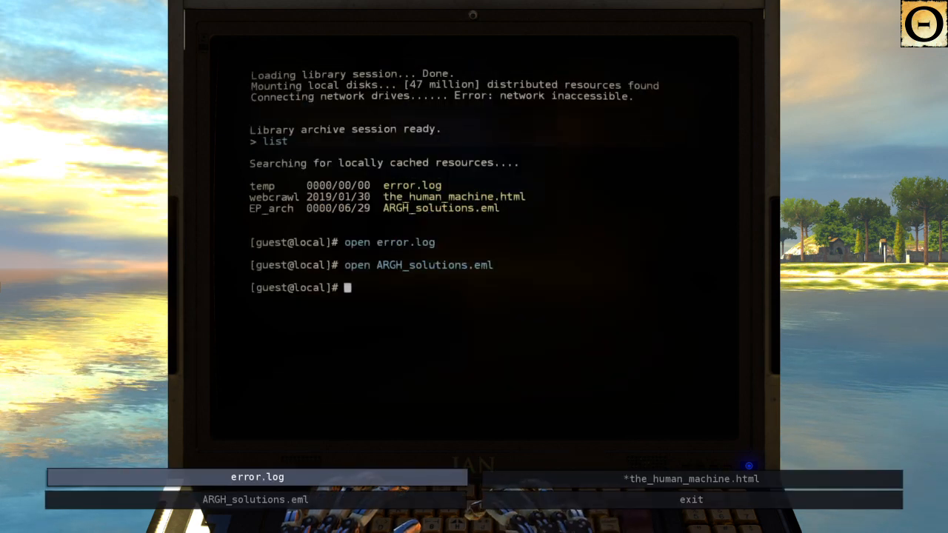